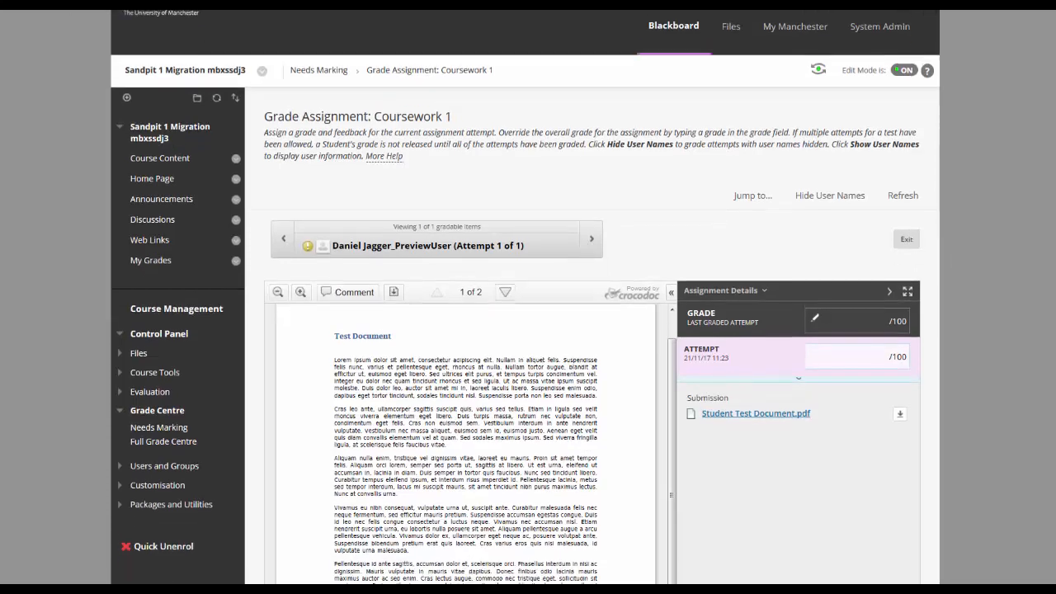
# Grade the Coursework 1 attempt 68/100 with feedback 'Very Good!' and submit it.
pyautogui.scroll(-3)
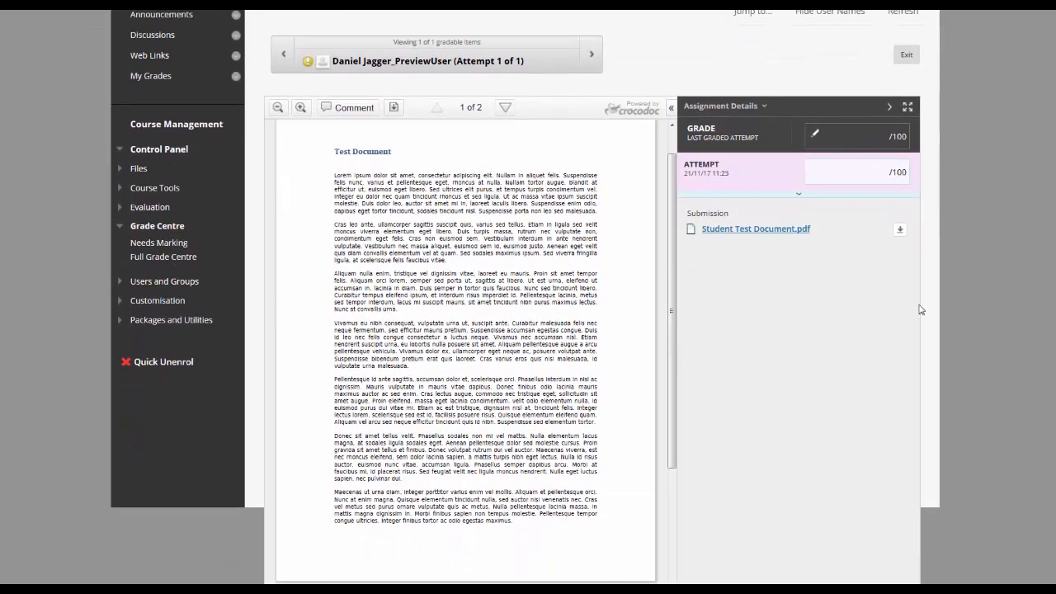
pyautogui.click(858, 172)
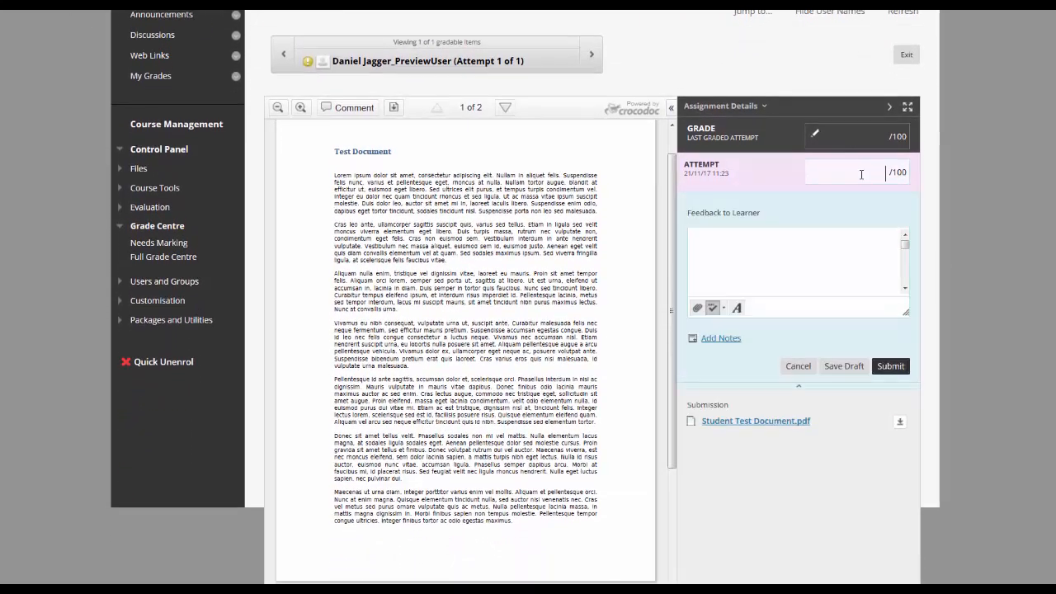
pyautogui.write('68')
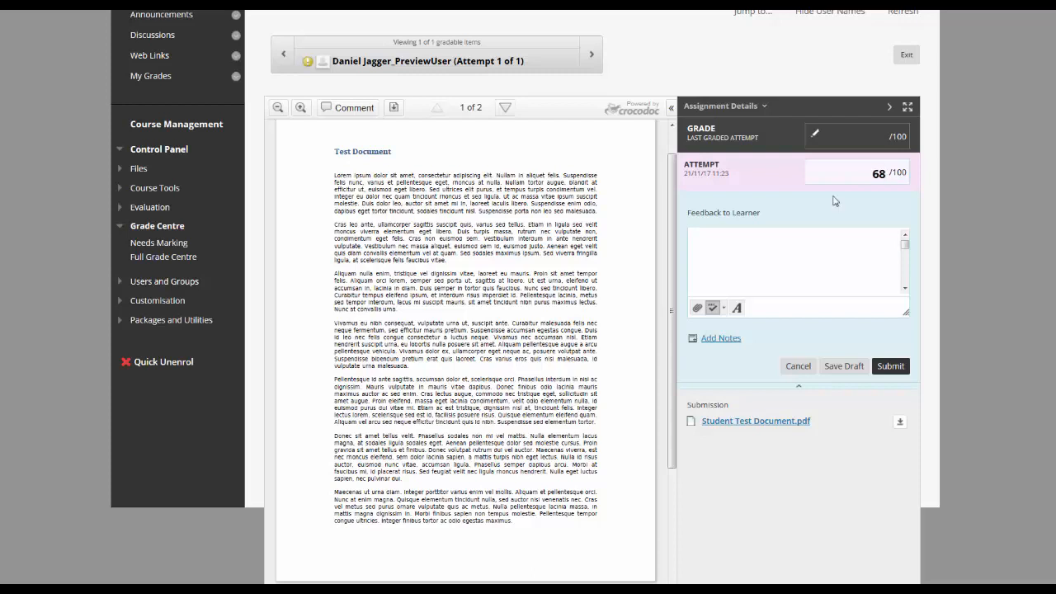
pyautogui.write('Very')
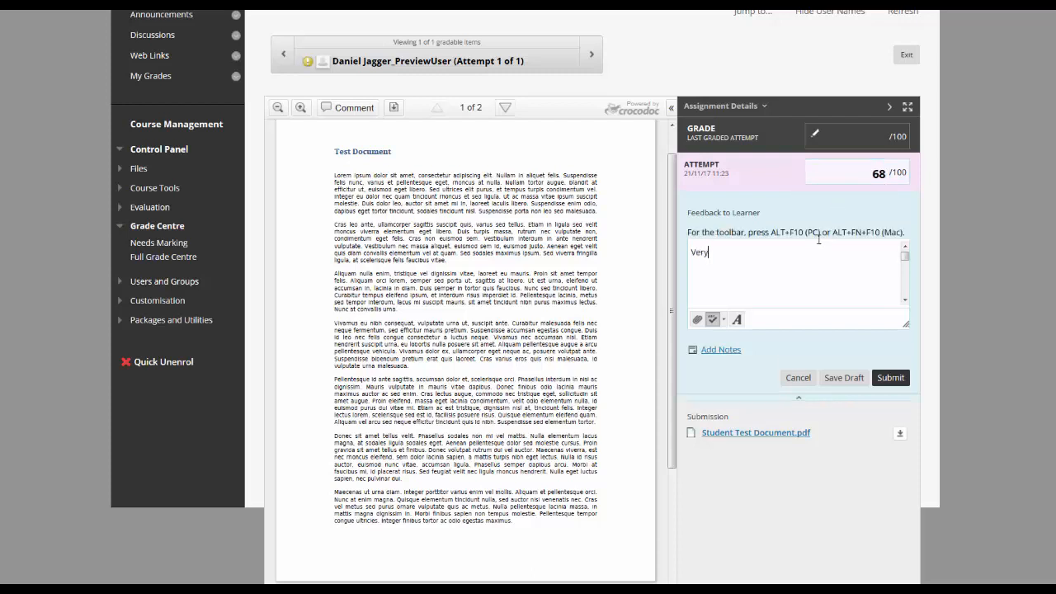
pyautogui.write('Good!')
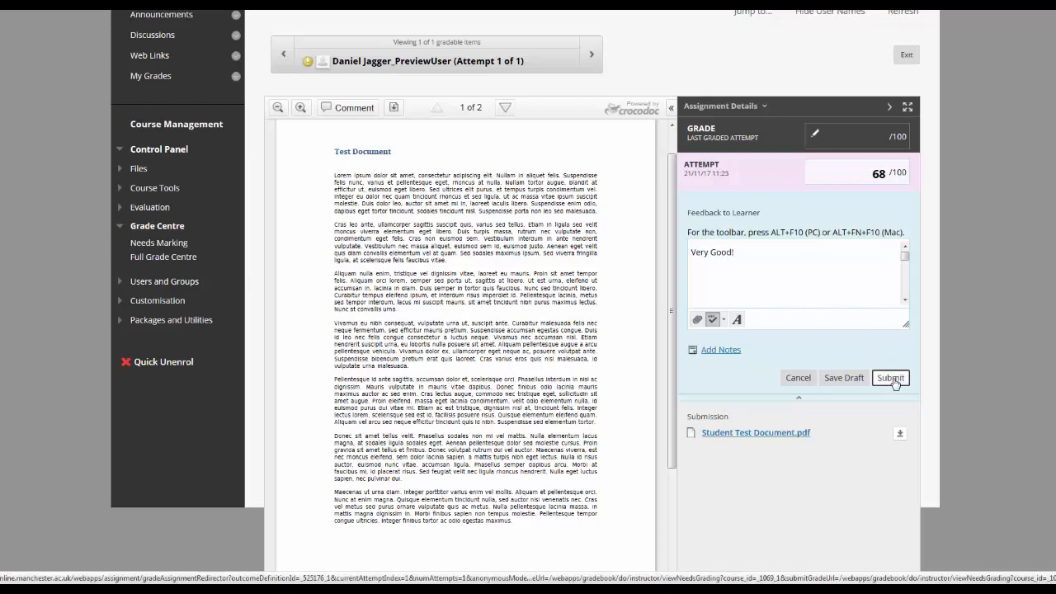
pyautogui.click(891, 378)
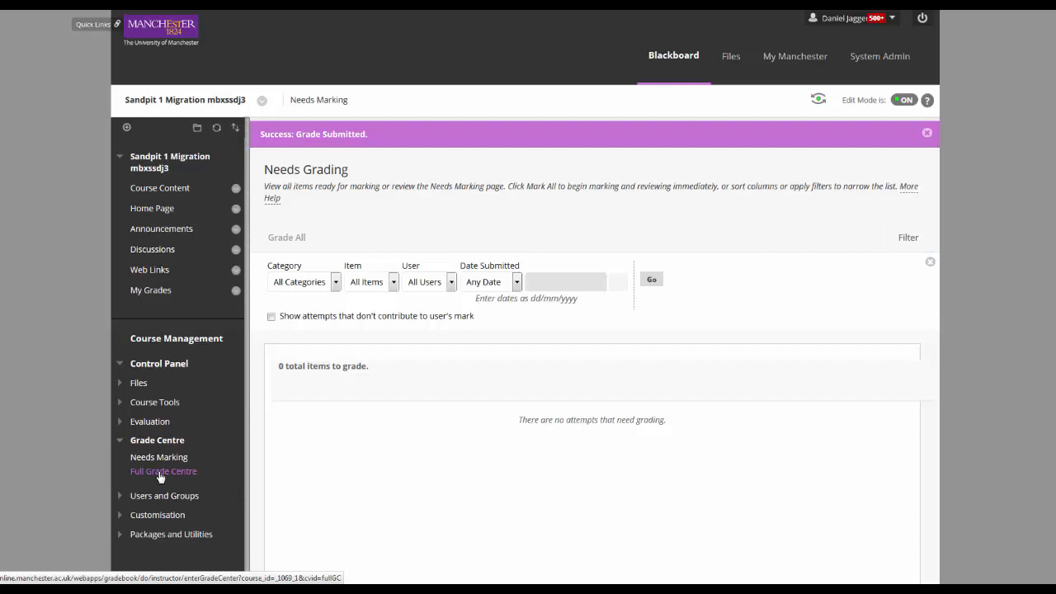
# View the Full Grade Centre showing the 68.00 total, then enter Student Preview.
pyautogui.click(163, 472)
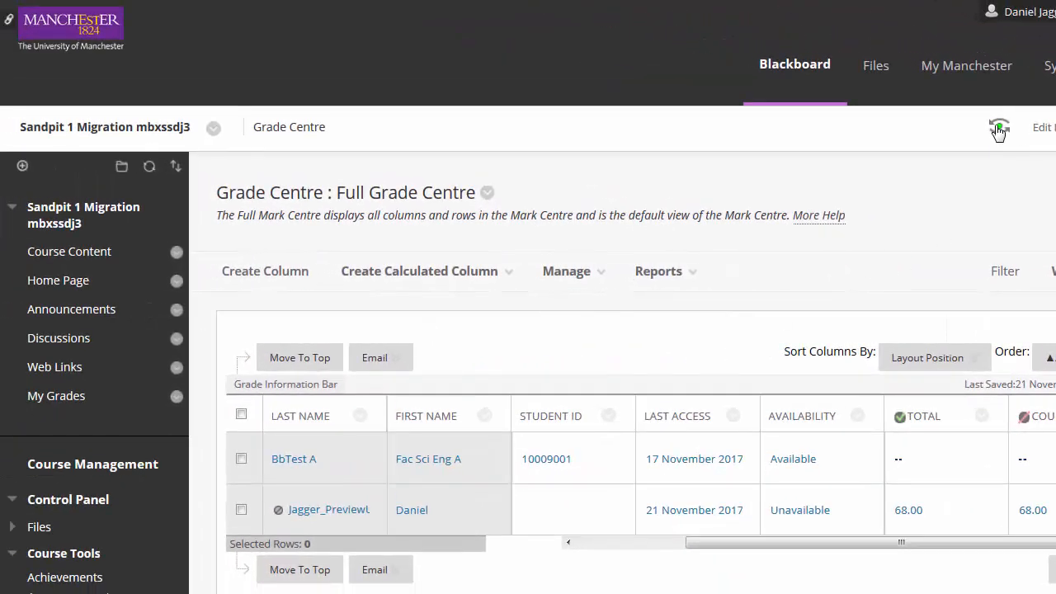
pyautogui.click(998, 129)
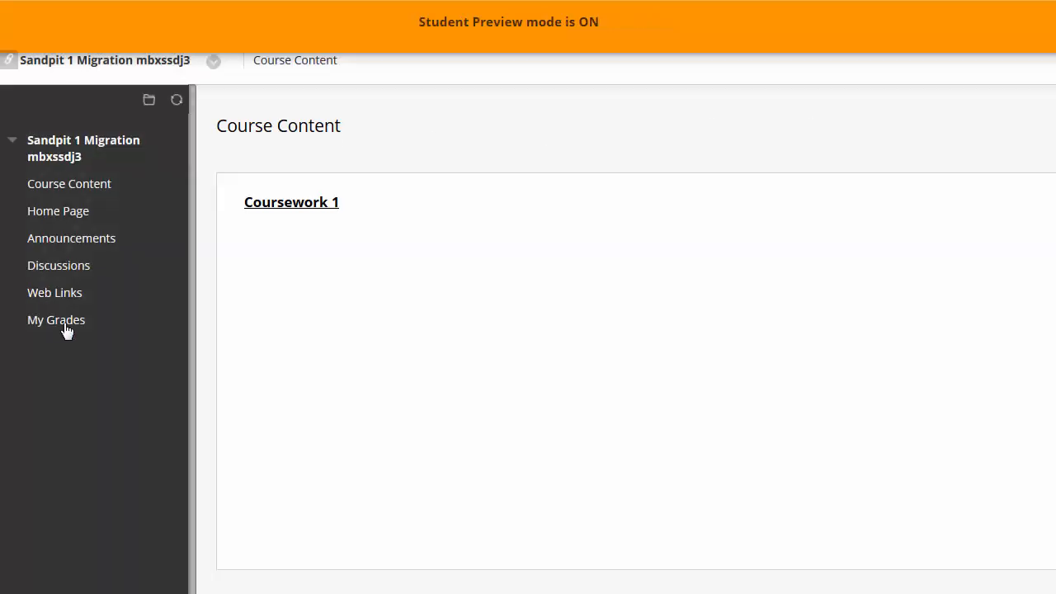
# Check My Grades as a student across All, Upcoming and Graded, seeing only the 68.00/100 Total.
pyautogui.click(56, 320)
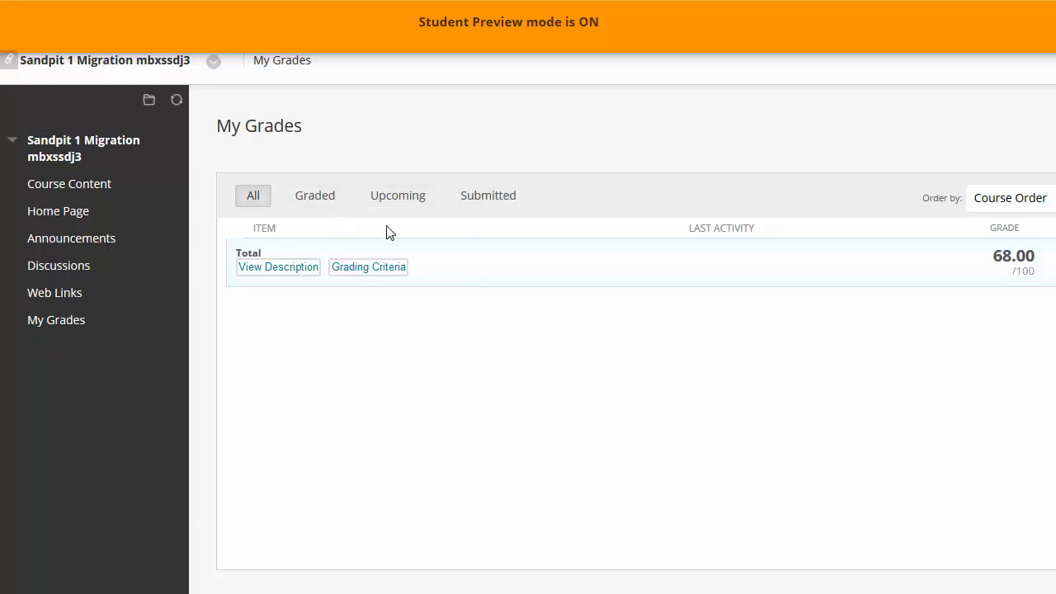
pyautogui.click(398, 195)
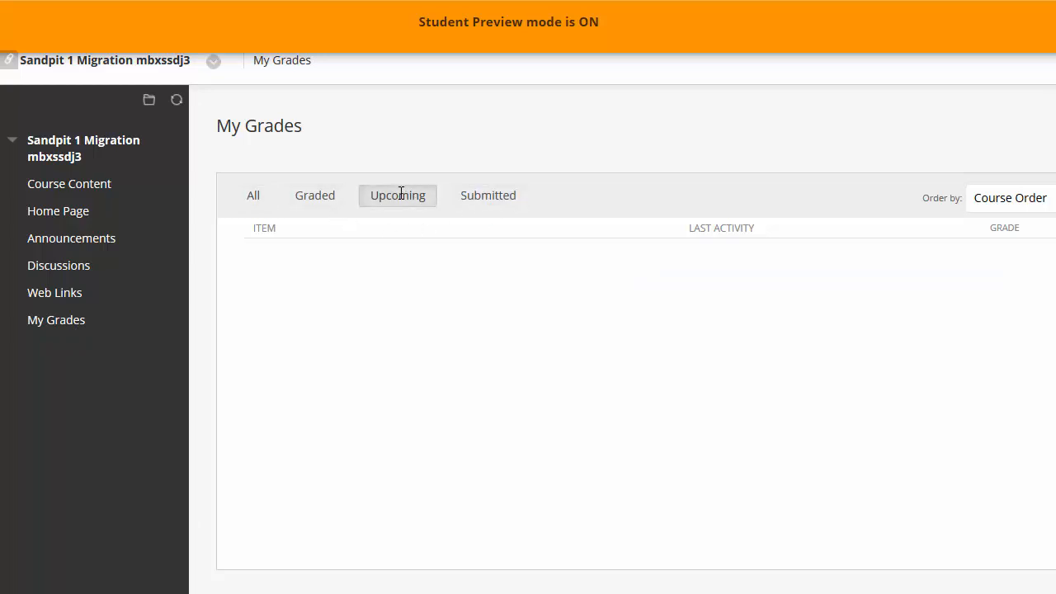
pyautogui.click(313, 195)
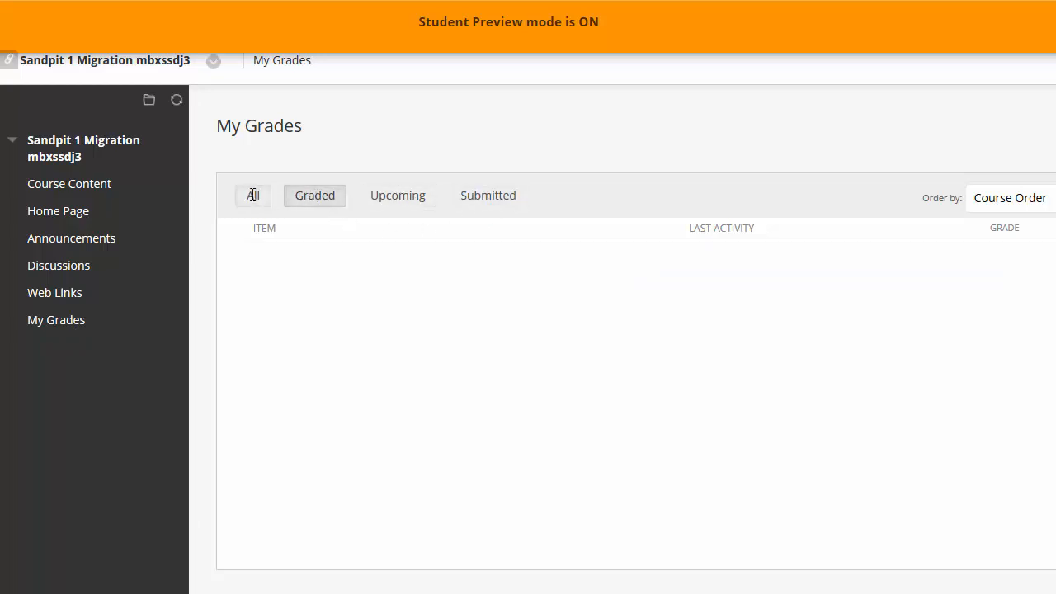
pyautogui.click(253, 194)
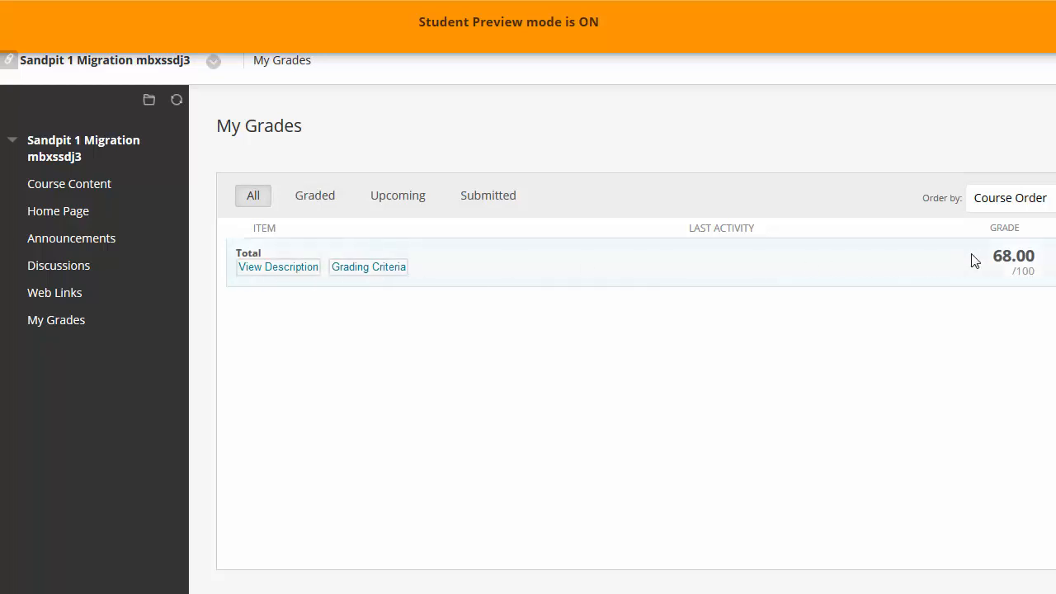
pyautogui.moveTo(882, 342)
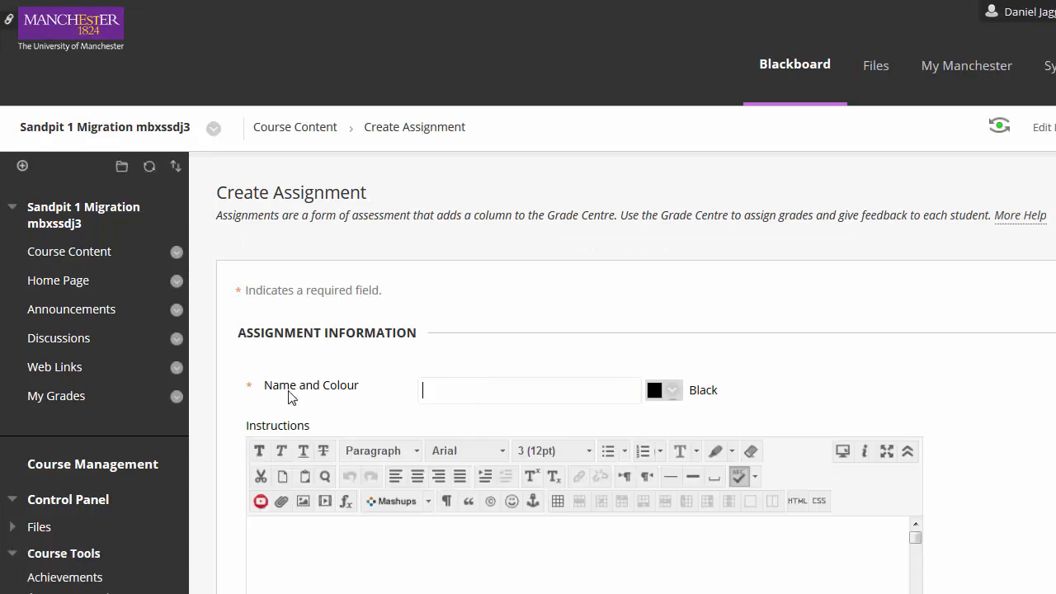
# Name the new assignment 'Coursework 2' and move down to its Grading points settings.
pyautogui.write('Cour')
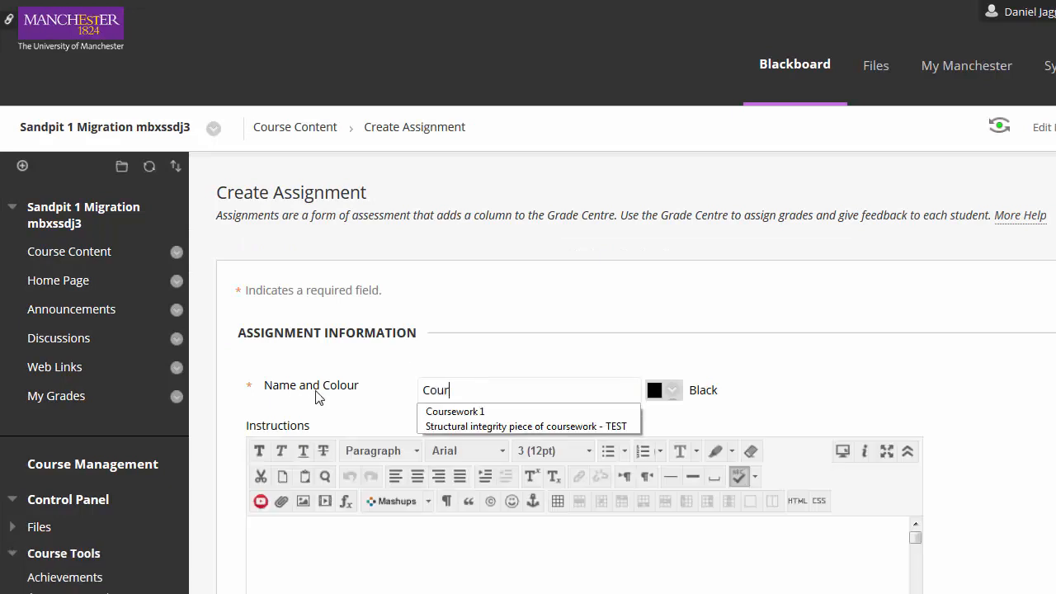
pyautogui.write('Coursework 2')
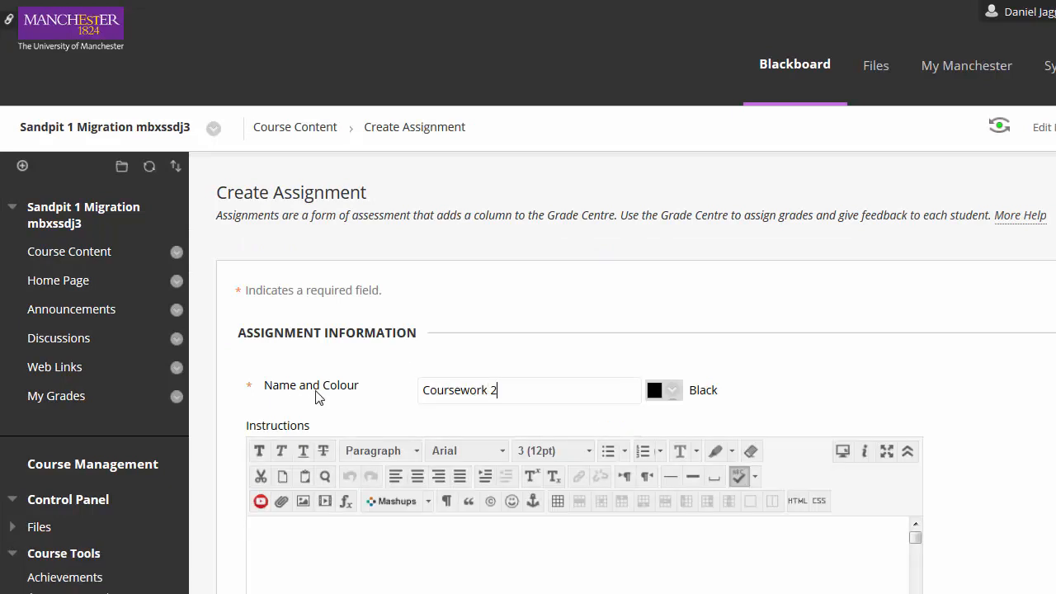
pyautogui.scroll(-3)
pyautogui.write('10')
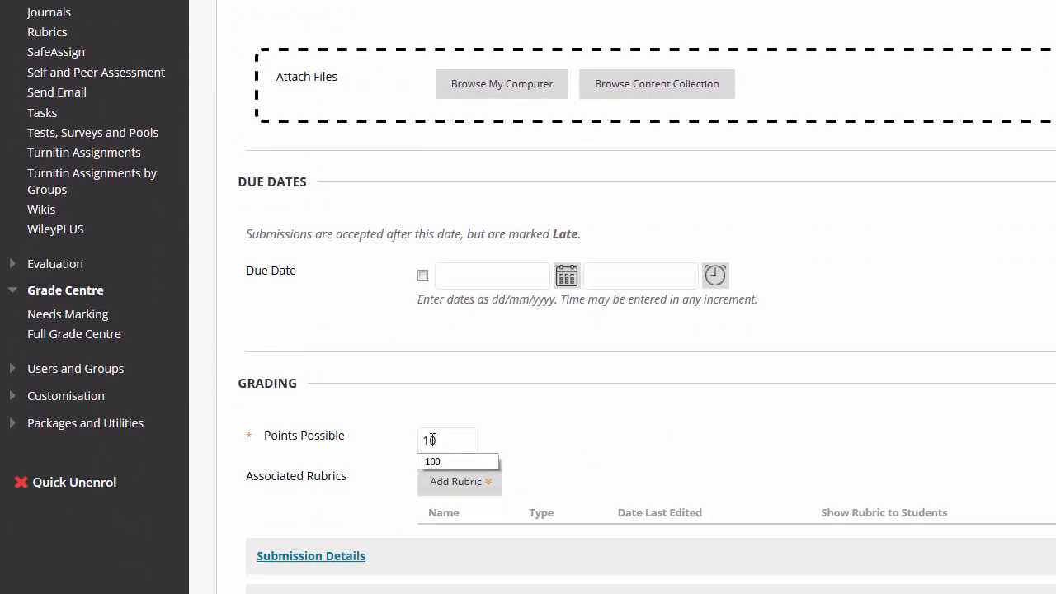
pyautogui.scroll(-3)
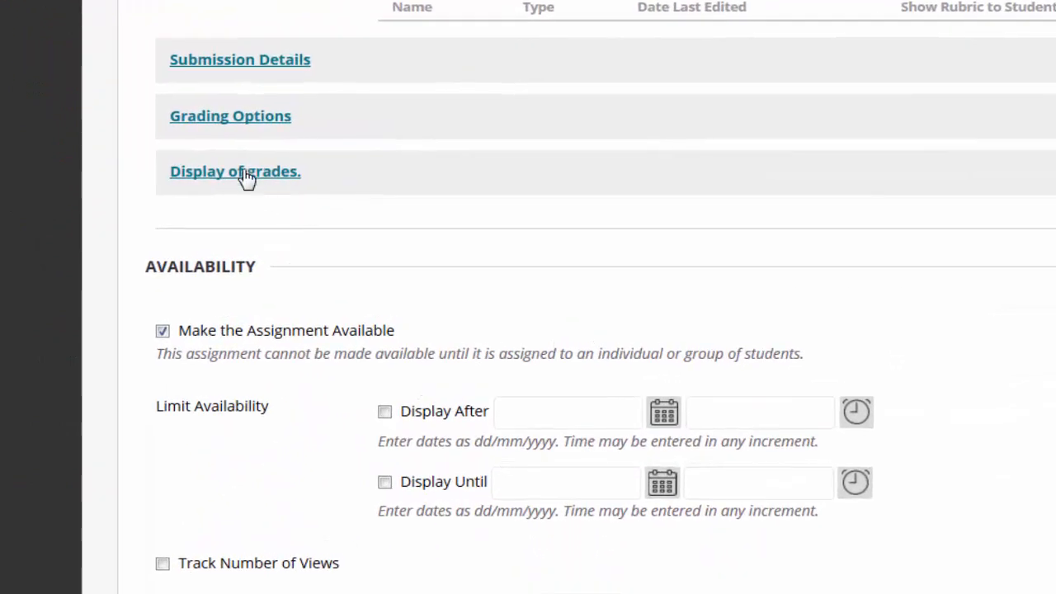
# Untick 'Include in Grade Centre grading calculations' and 'Show to students in My Grades'.
pyautogui.click(235, 170)
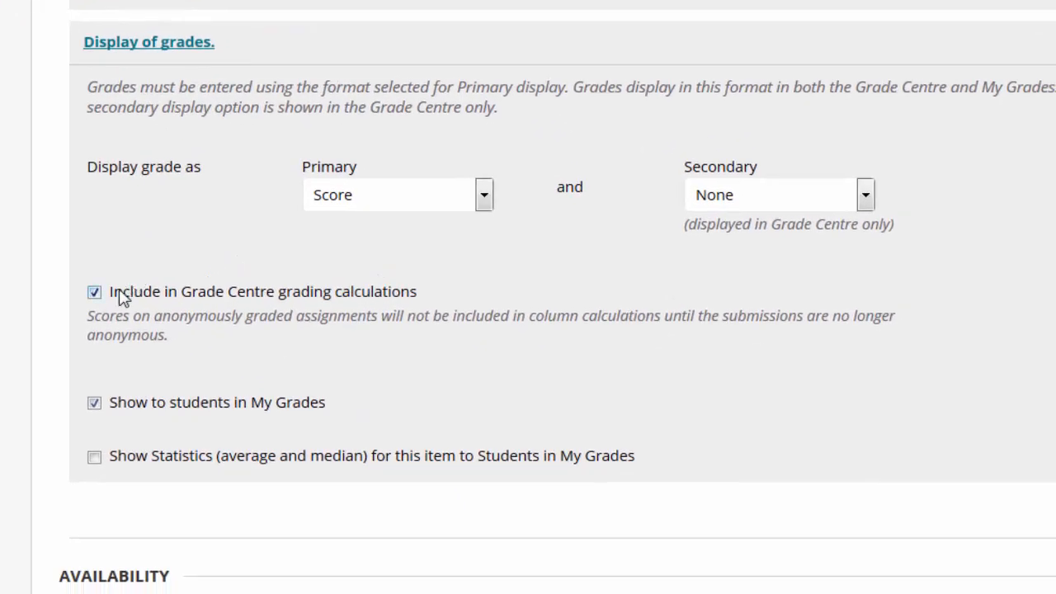
pyautogui.click(94, 292)
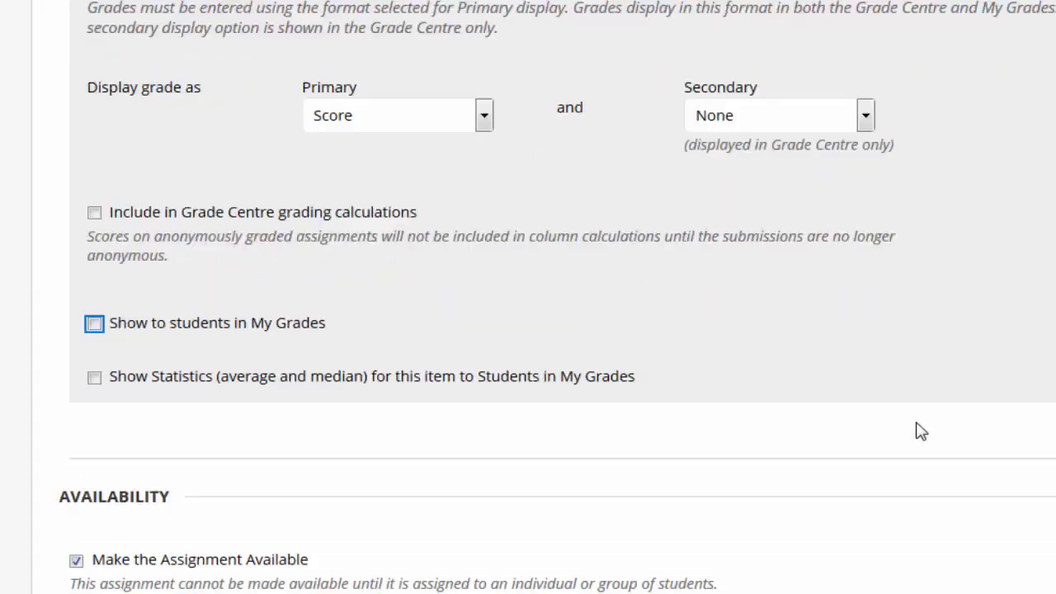
pyautogui.scroll(-3)
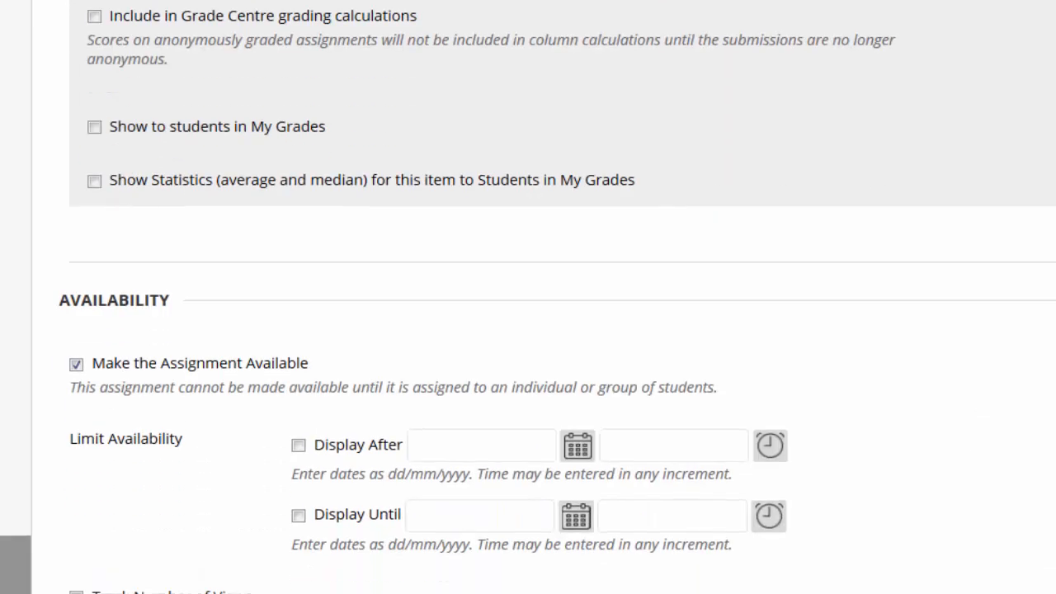